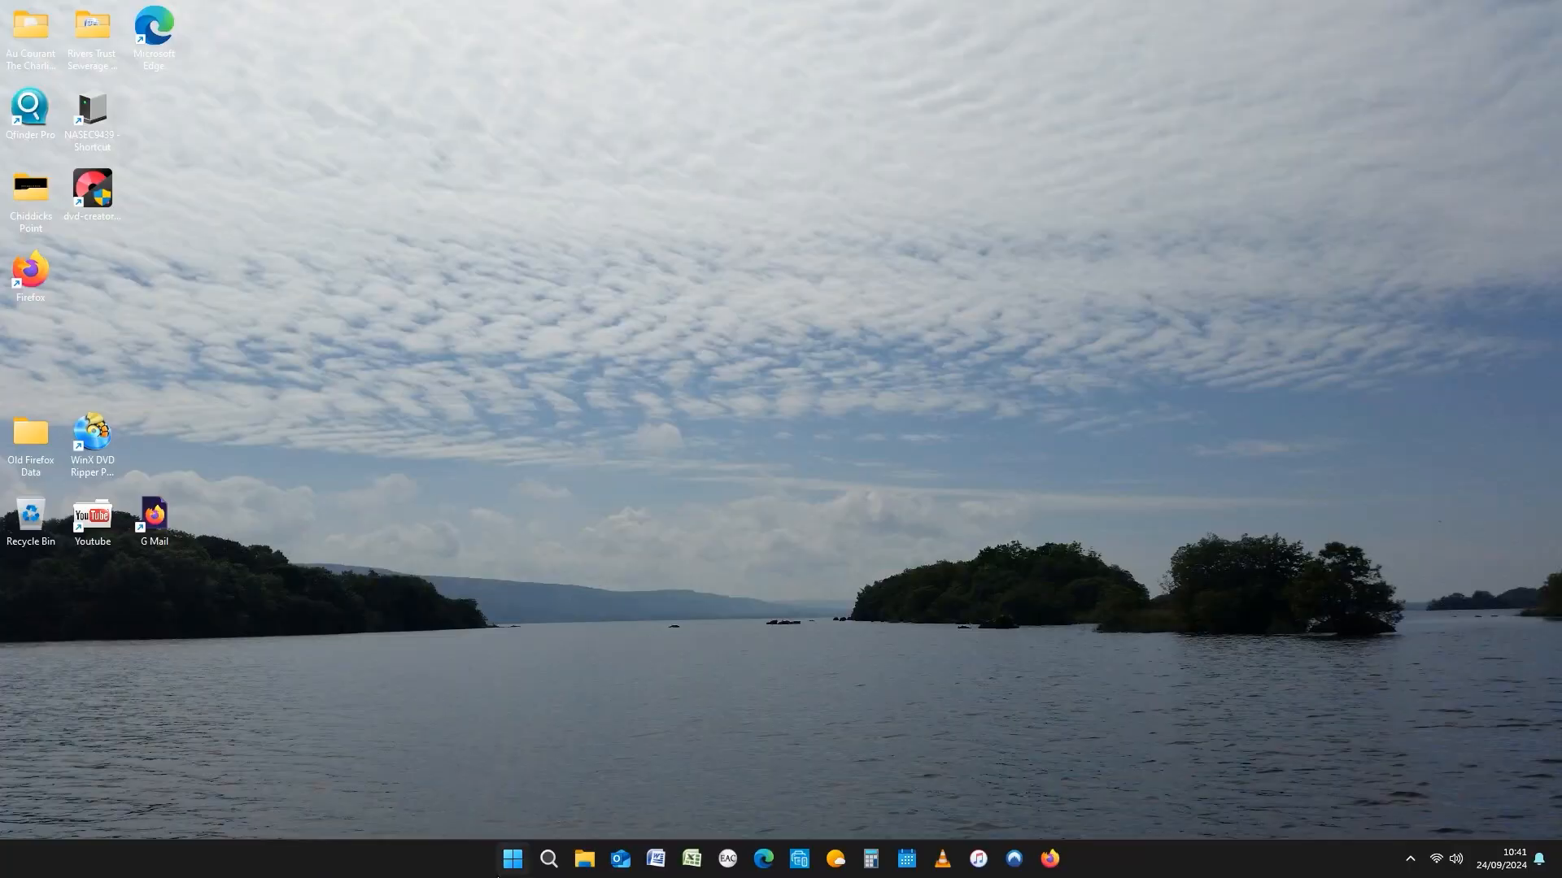
Search "in" from the Start menu so Indexing Options appears as the best match
left_click(512, 864)
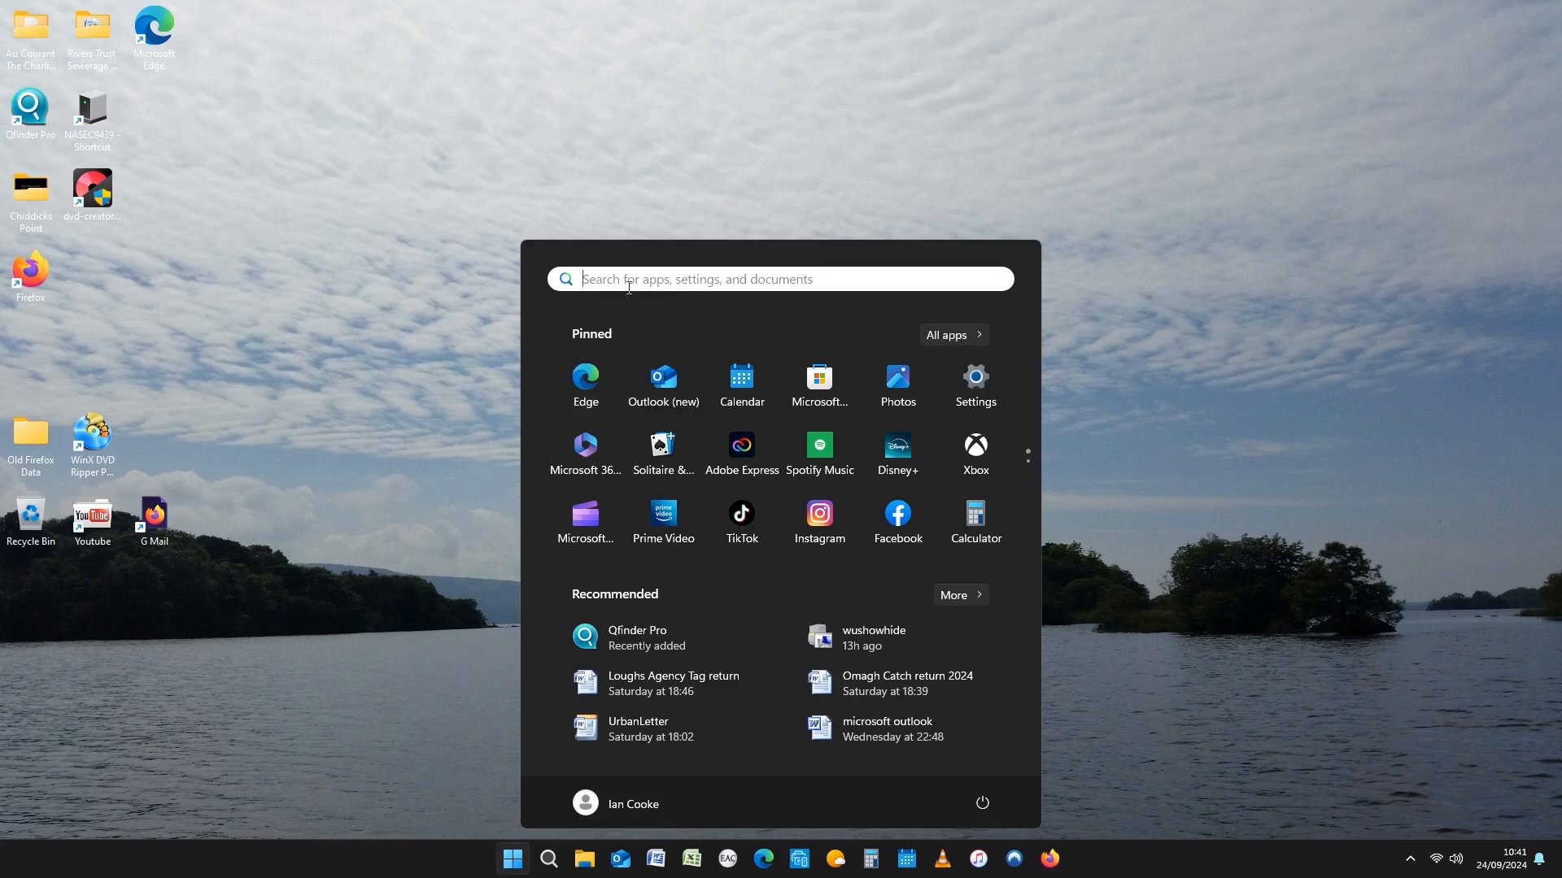
type("in")
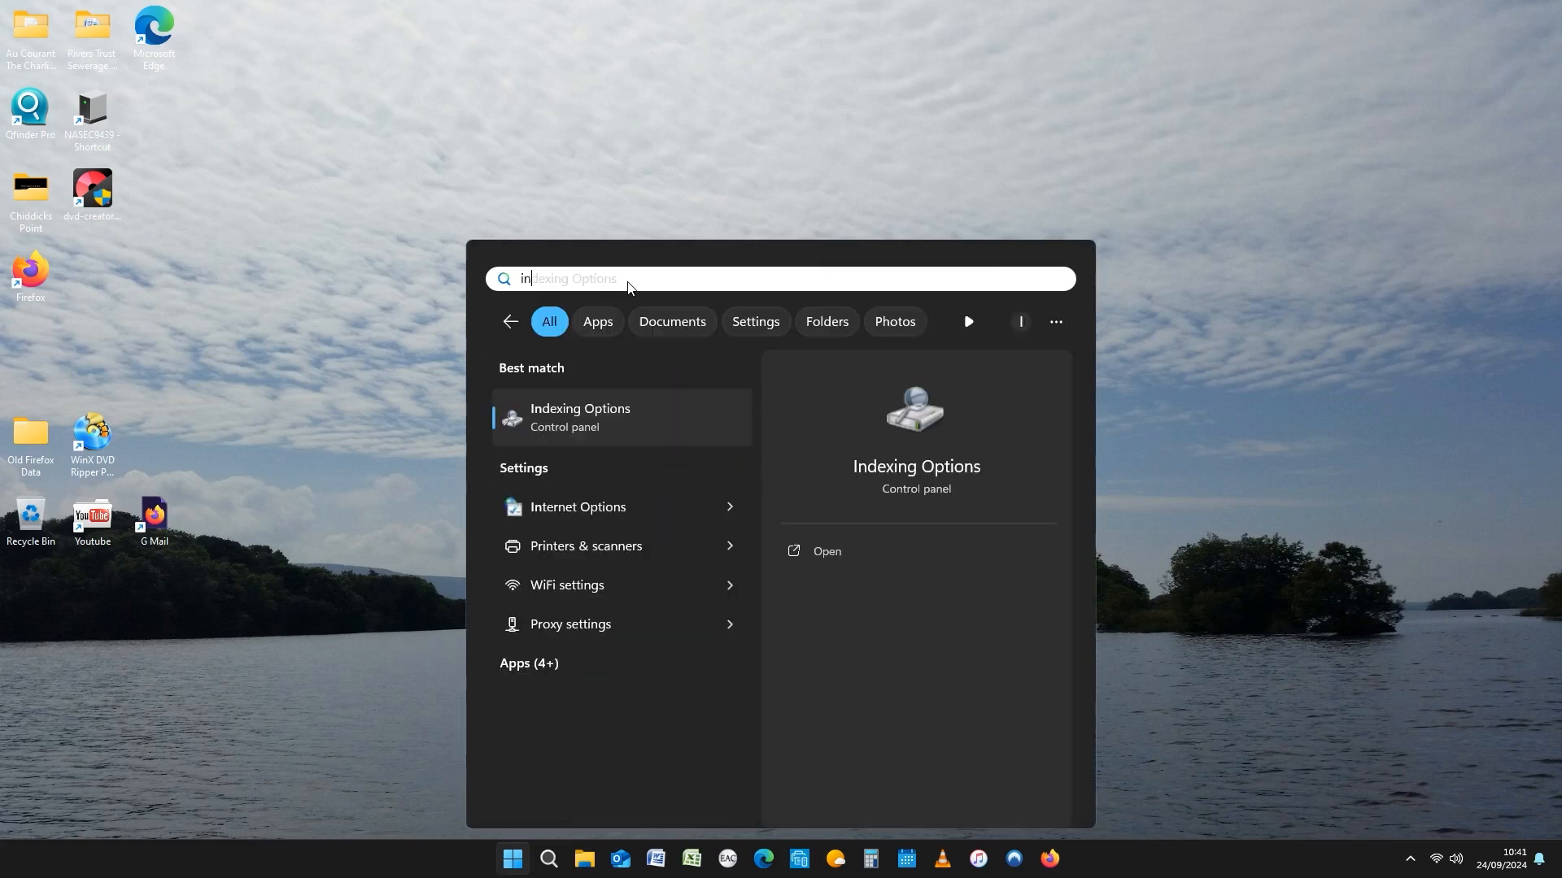